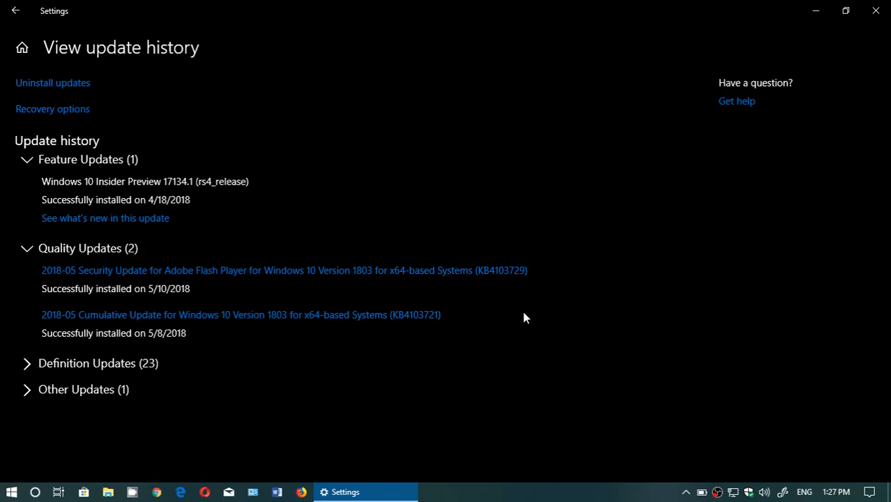
pyautogui.moveTo(348, 254)
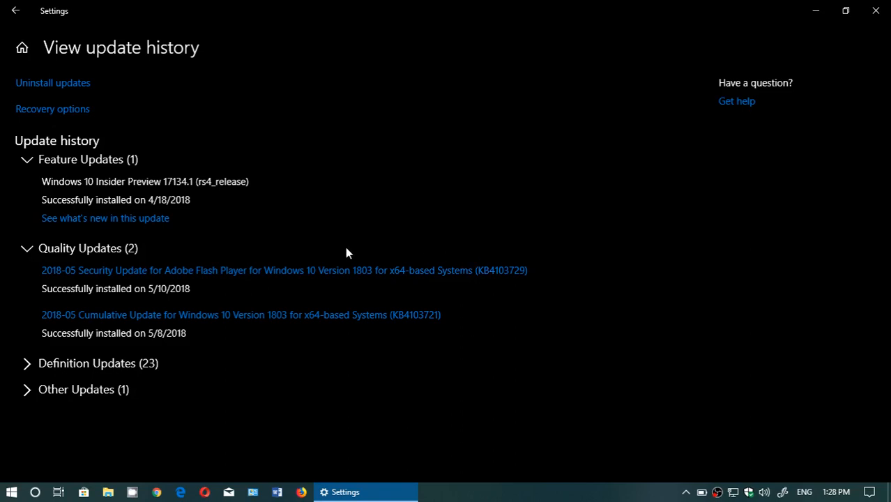
pyautogui.moveTo(218, 292)
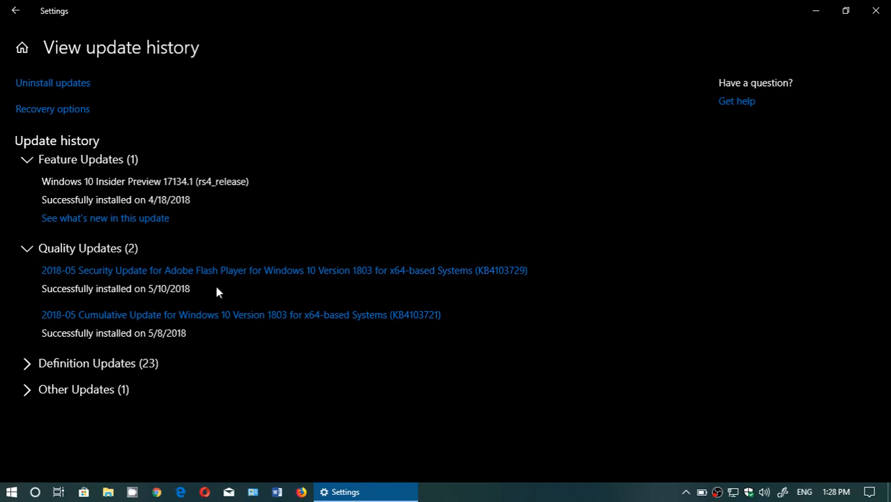